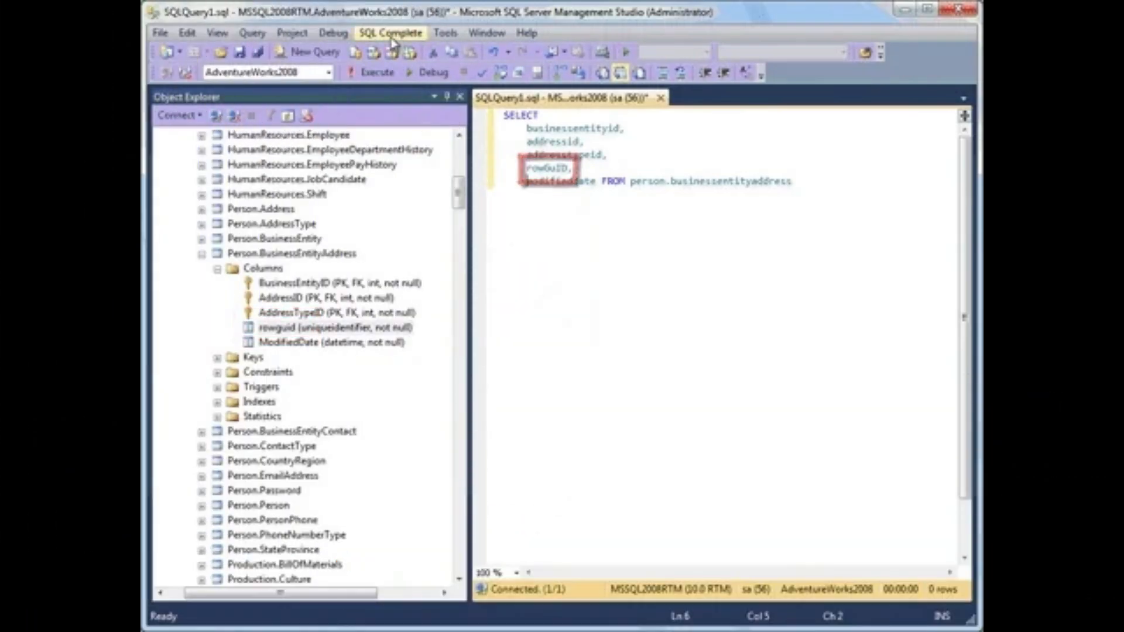
Open the SQL Complete formatting options to view the Default formatting profile.
left_click(390, 32)
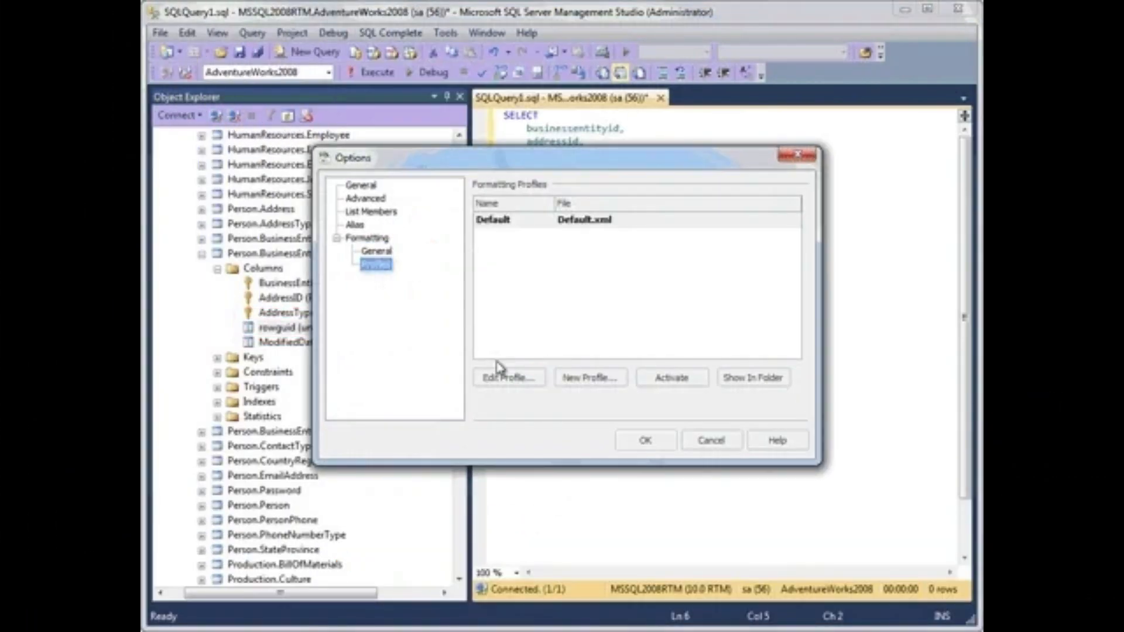
left_click(508, 377)
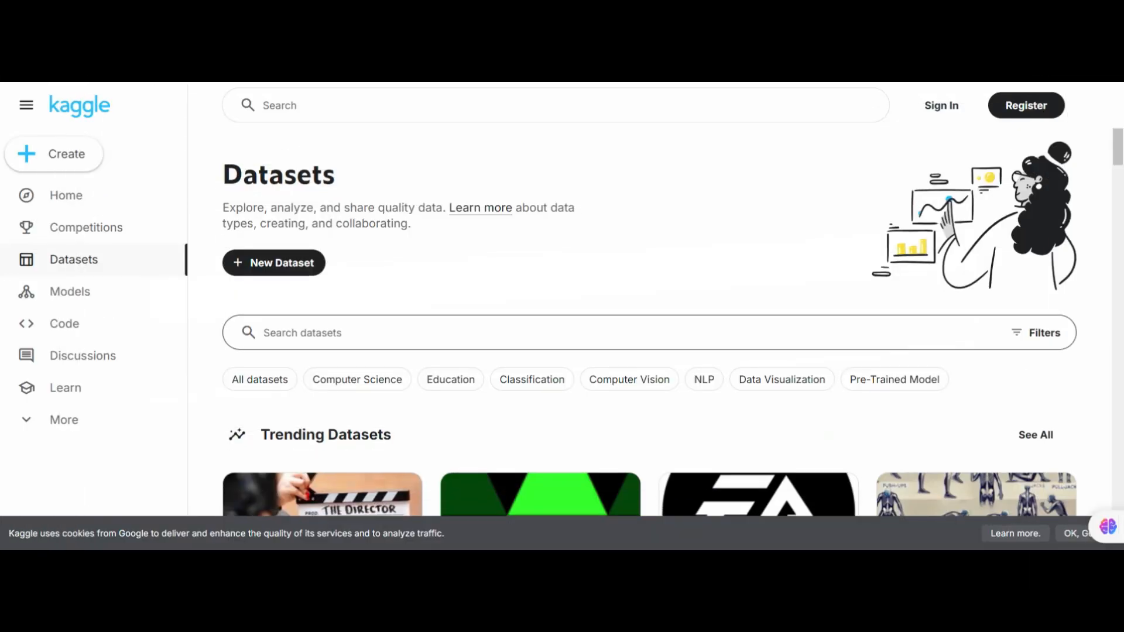
Scroll the Kaggle Datasets listing down to the Universities and Colleges collection.
scroll("down", 3)
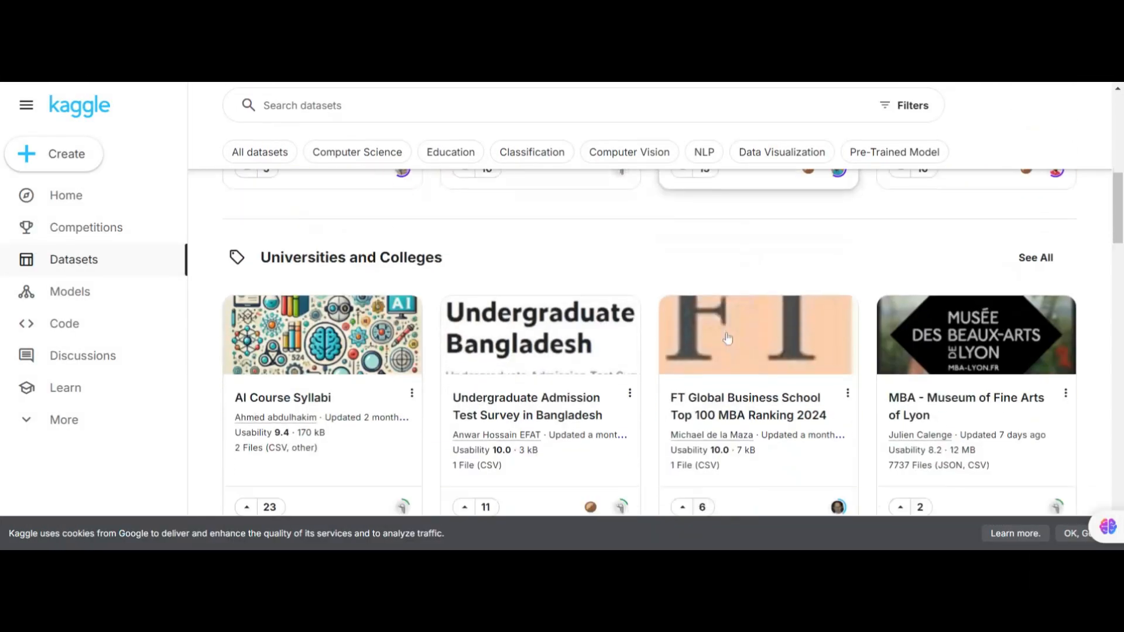